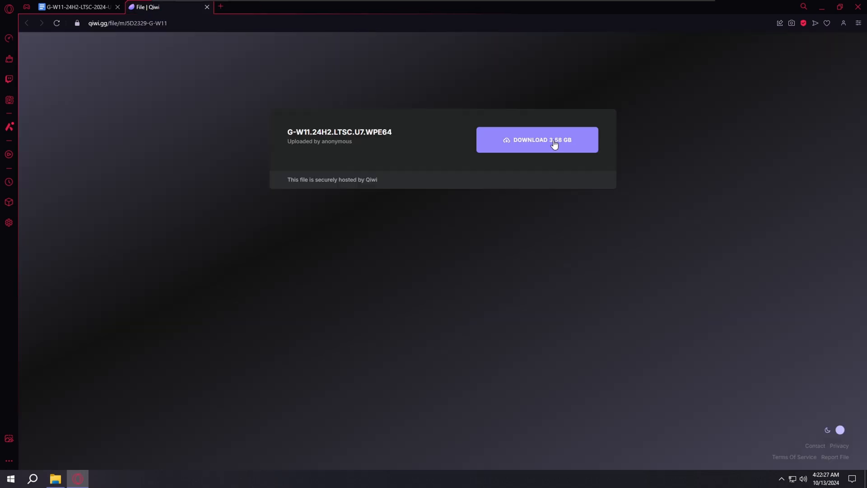
Start downloading the 3.58 GB G-W11.24H2.LTSC.U7.WPE64 image from the Qiwi file page
left_click(536, 139)
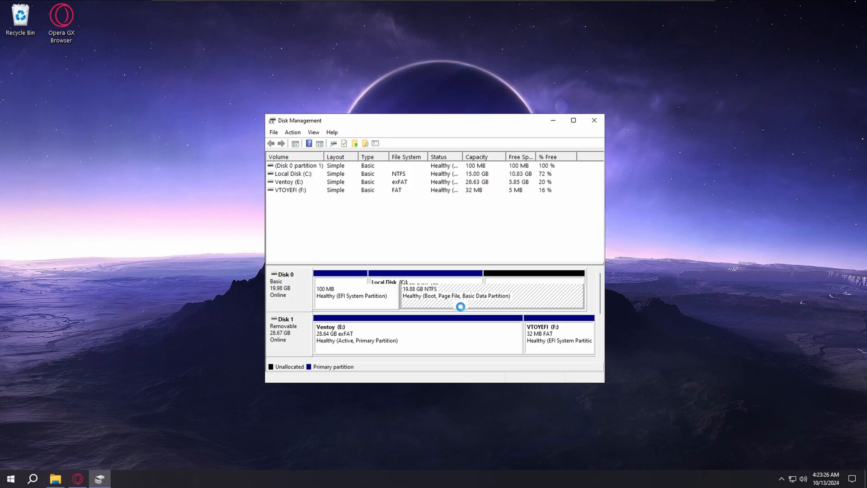
Create a new simple volume on Disk 0's 4.88 GB unallocated space and continue the EasyBCD 2.4 setup
right_click(533, 287)
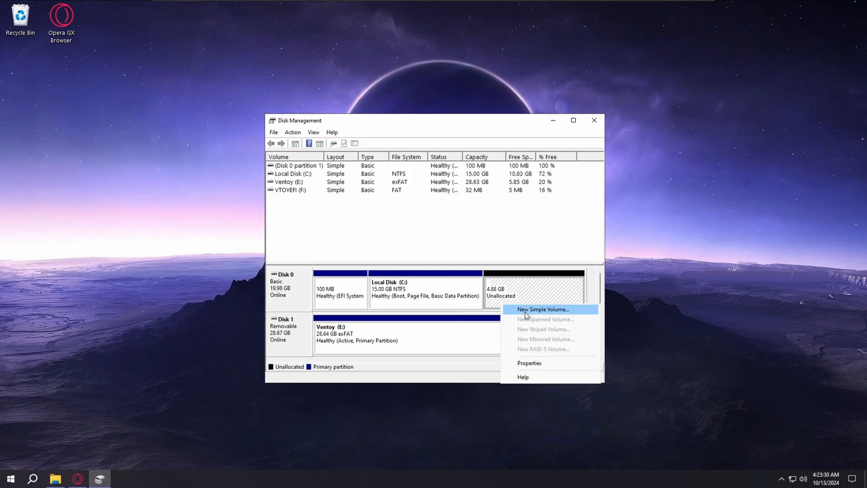
left_click(544, 309)
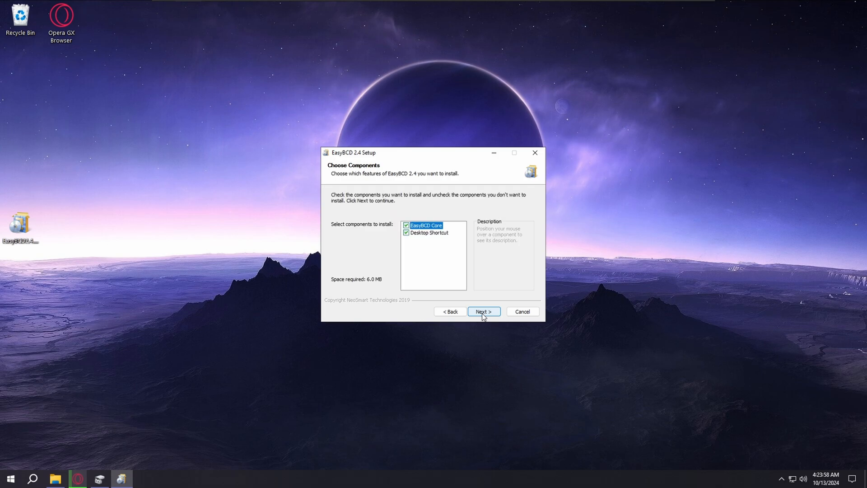
left_click(482, 311)
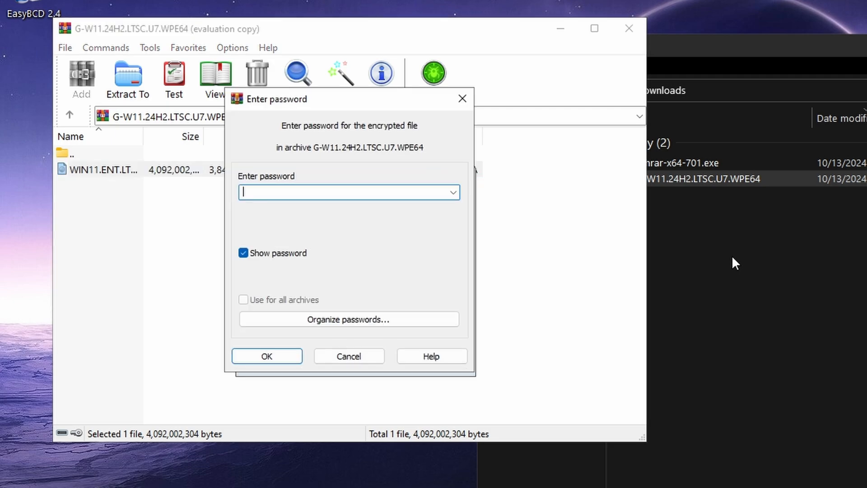
type("24")
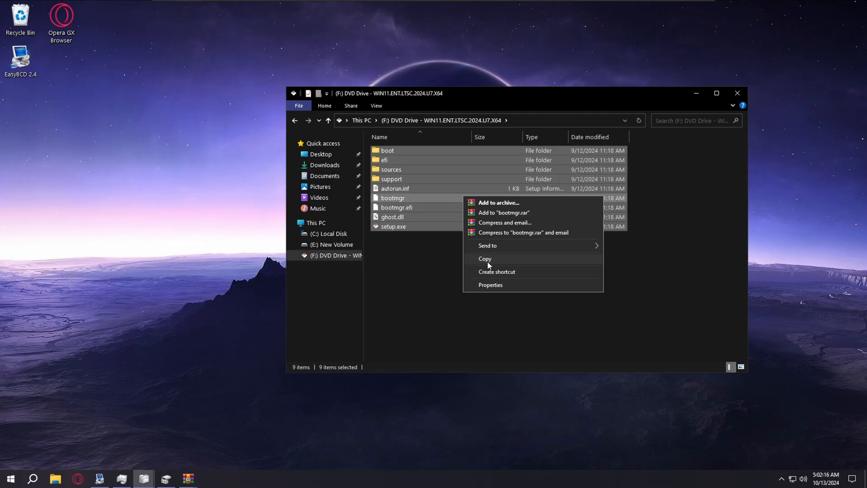
left_click(485, 258)
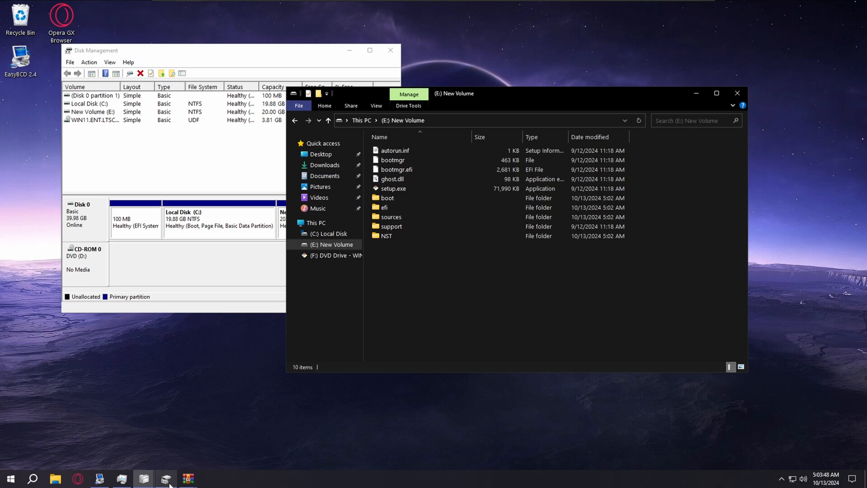
left_click(100, 479)
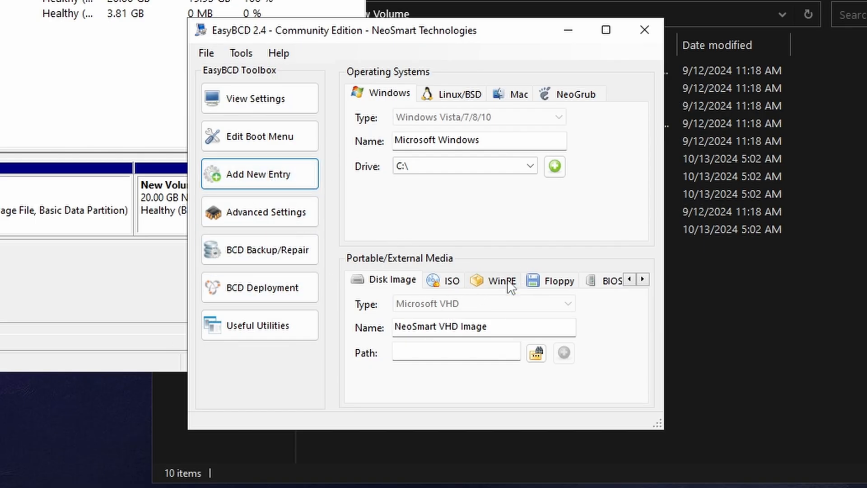
Add a WinPE boot entry NST WinPE Image loading E:\sources\boot.wim
left_click(535, 353)
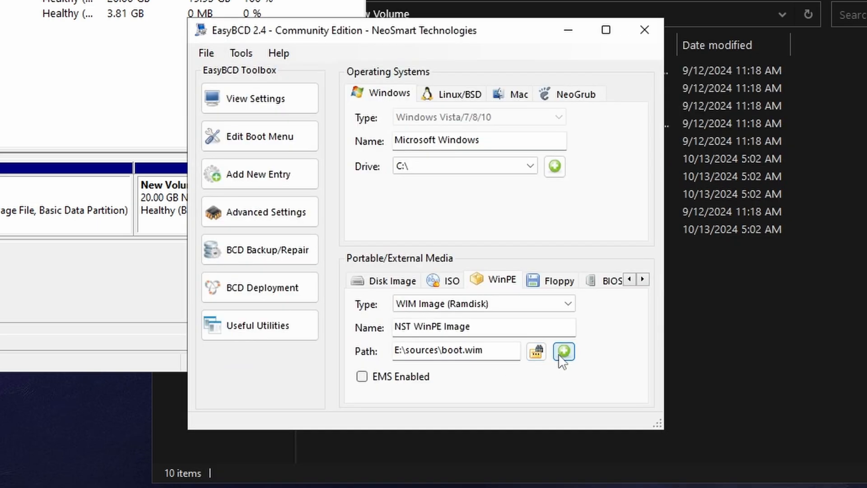
left_click(563, 351)
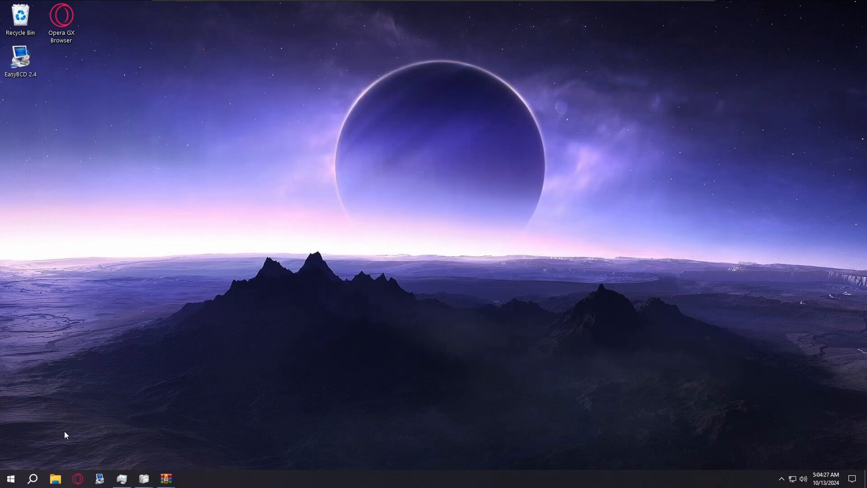
Check New Volume (E:) holds the setup files in This PC, then restart the computer
left_click(9, 478)
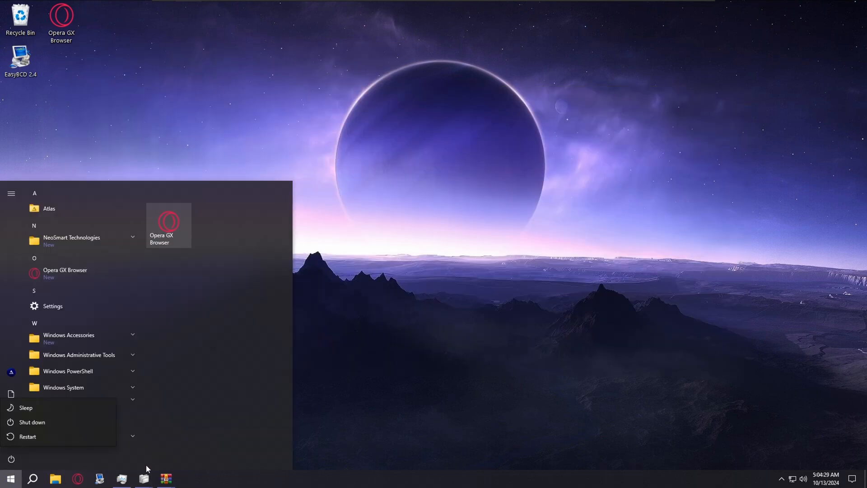
left_click(142, 478)
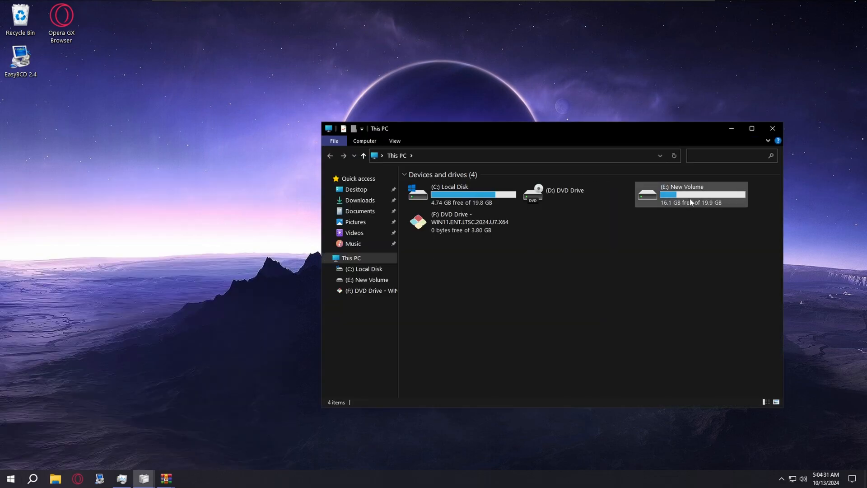
double_click(689, 193)
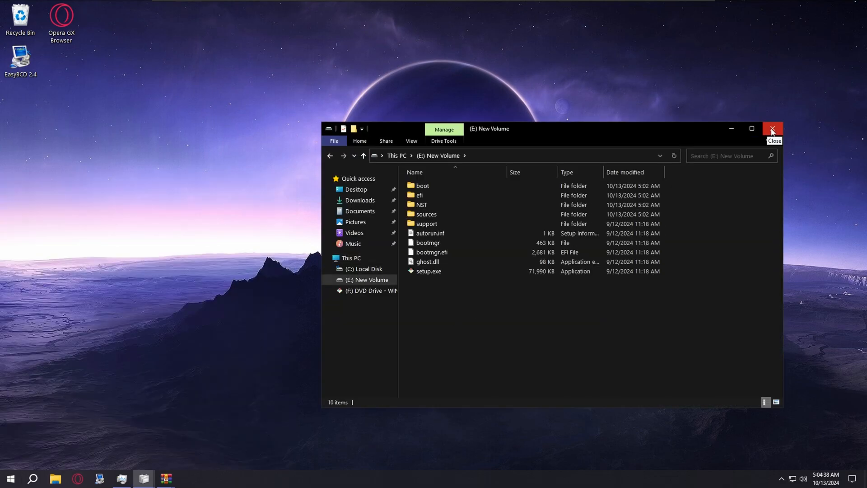
left_click(773, 129)
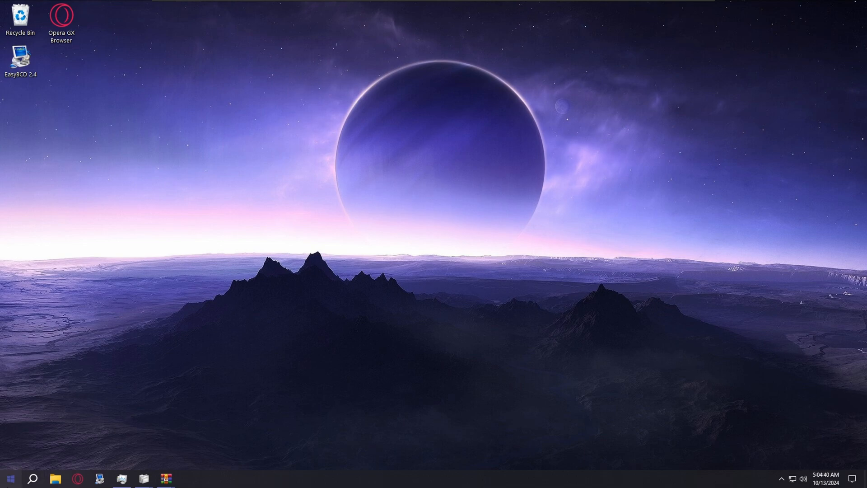
left_click(8, 479)
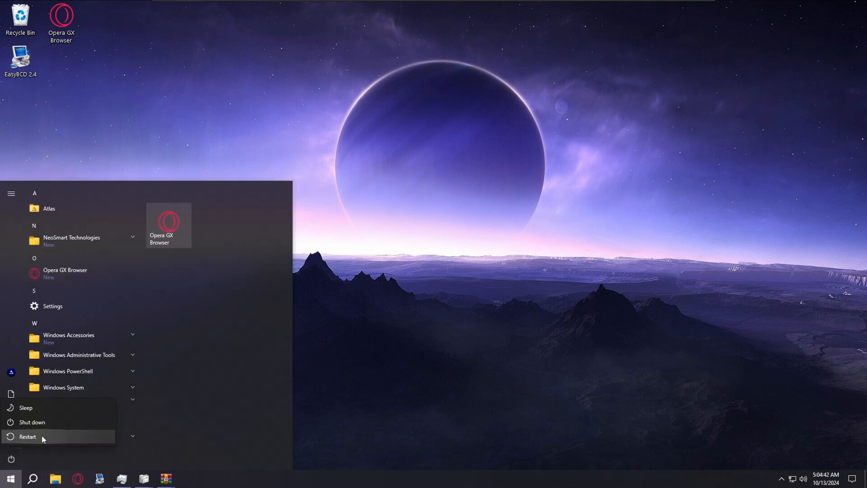
left_click(27, 436)
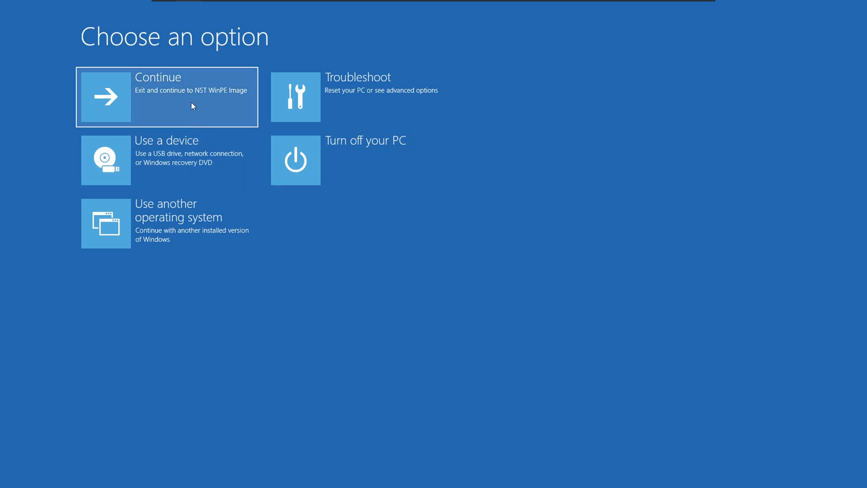
mouse_move(141, 94)
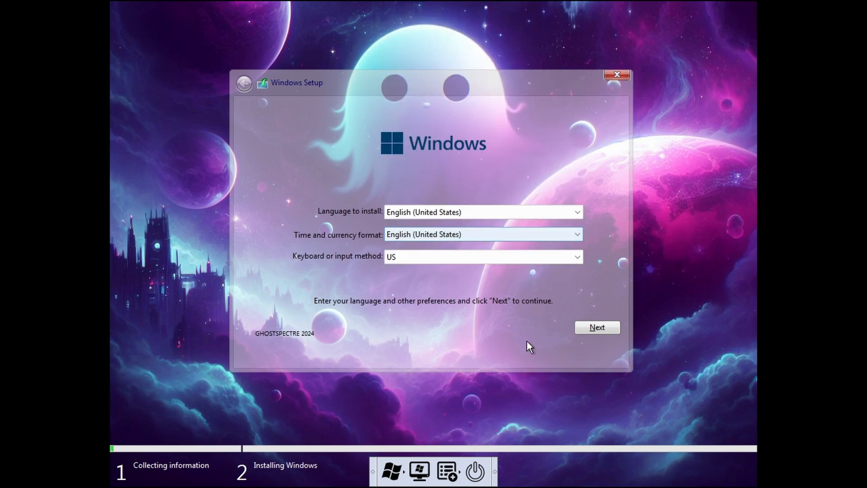
Accept English (United States), the SUPERLITE edition and install onto Drive 0 Partition 3: Local Disk
left_click(597, 327)
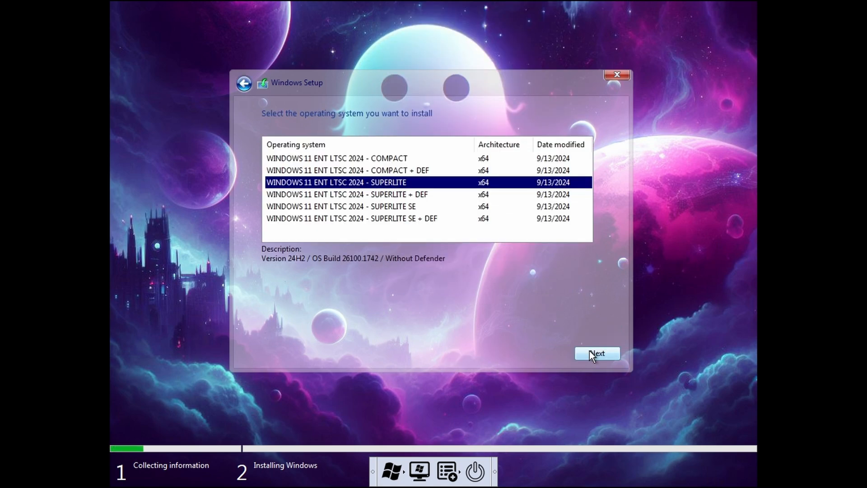
left_click(596, 353)
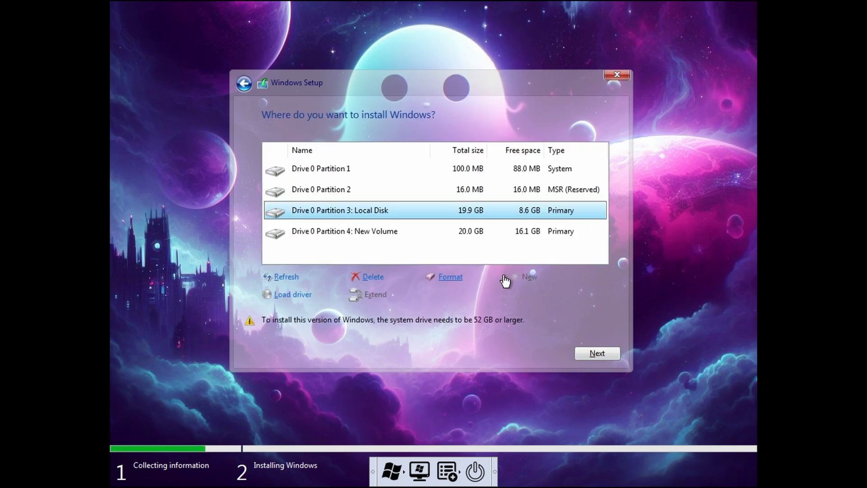
mouse_move(479, 268)
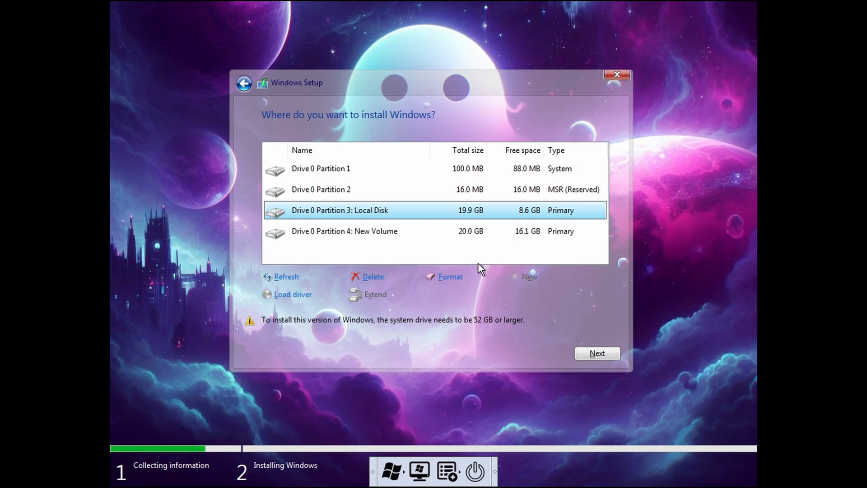
left_click(596, 353)
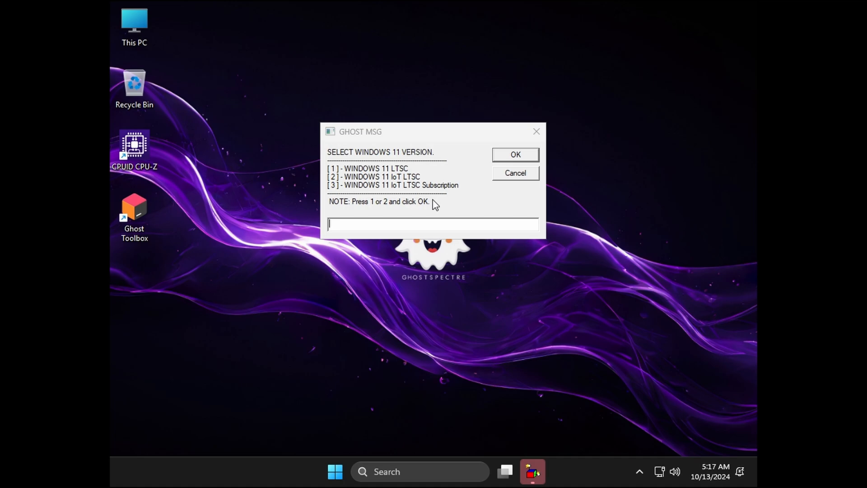
Choose option 1, WINDOWS 11 LTSC, in the GHOST MSG edition prompt
type("1")
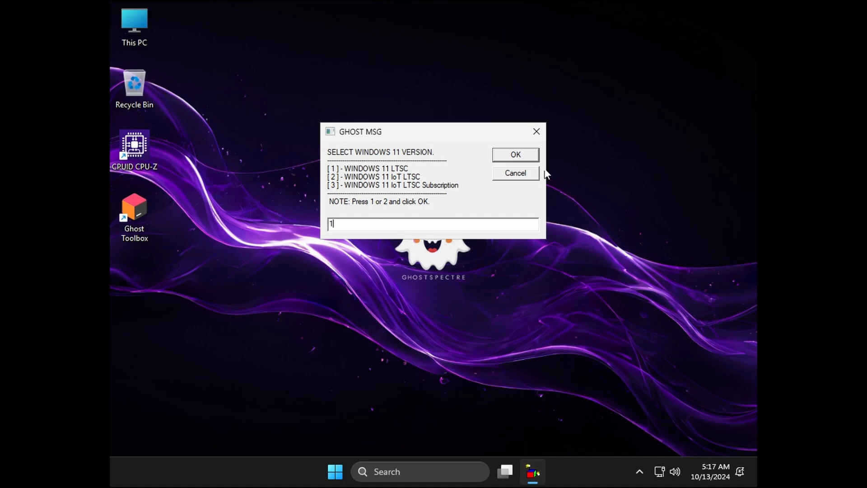
left_click(514, 155)
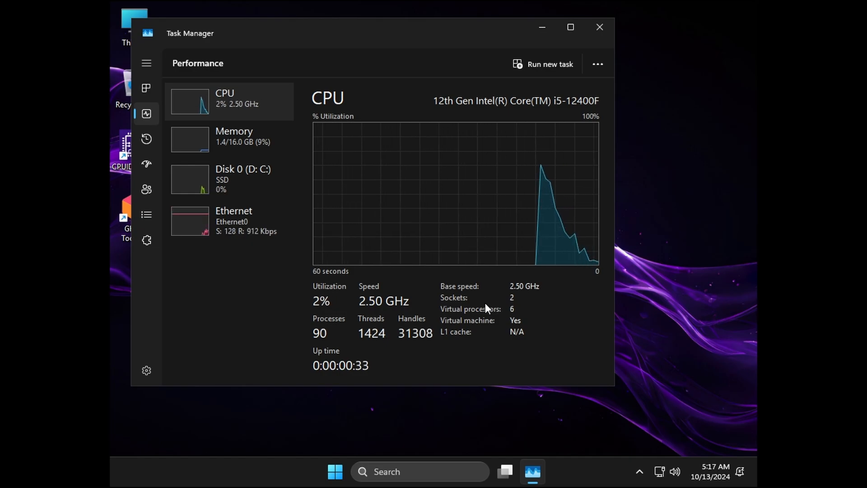
mouse_move(508, 73)
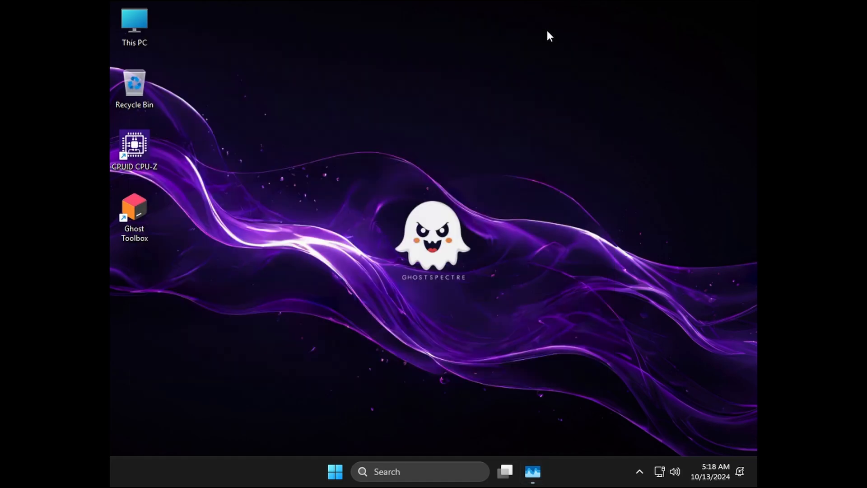
mouse_move(420, 279)
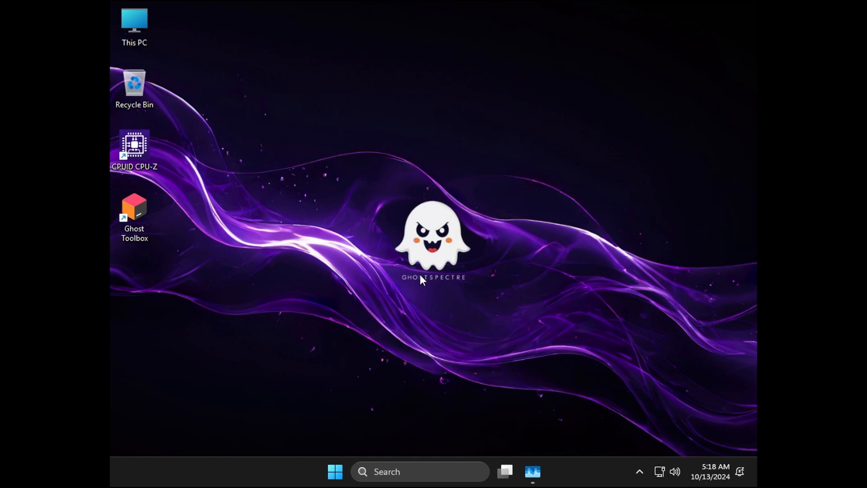
Launch Ghost Toolbox from its desktop shortcut and enter 'ghostmod' at its option prompt
left_click(134, 216)
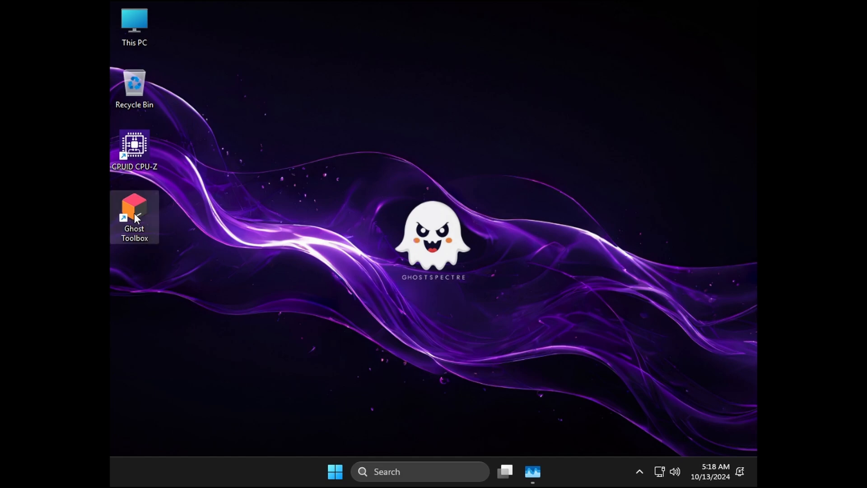
double_click(134, 216)
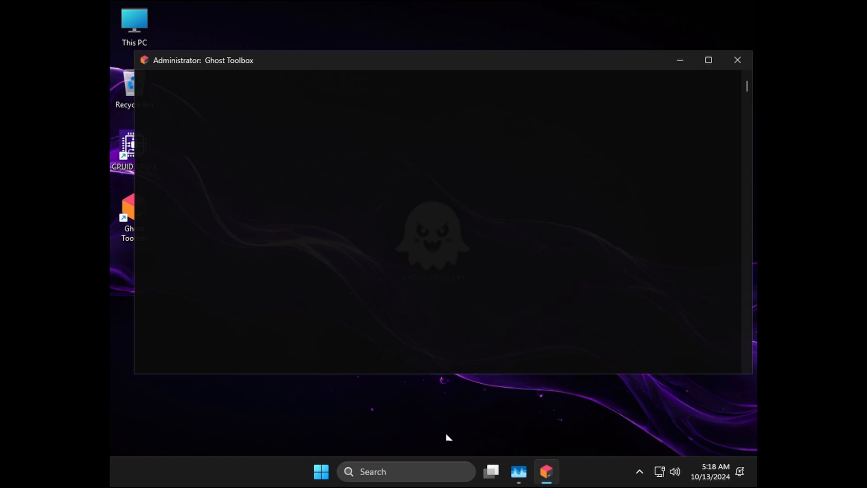
left_click(518, 472)
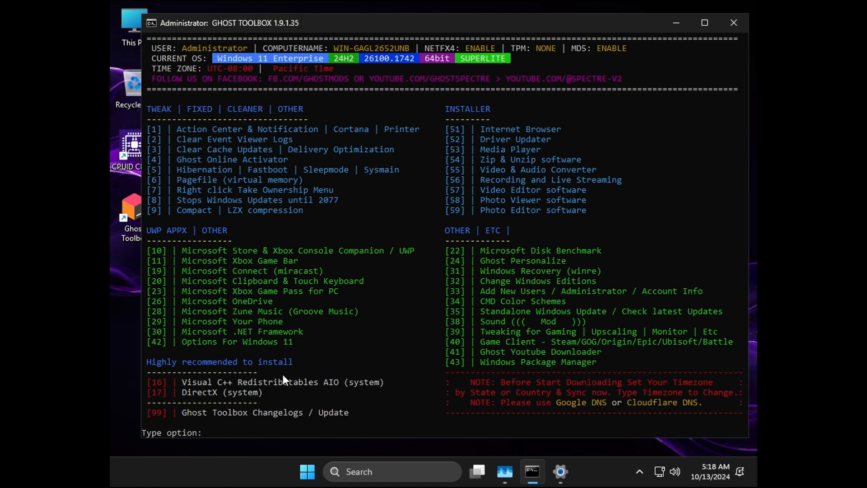
type("ghostmod")
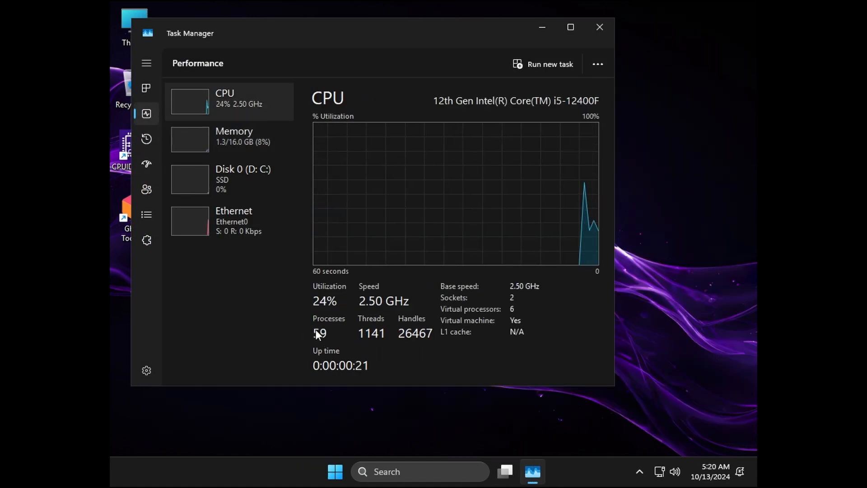
Close Task Manager and browse New Volume (C:) in File Explorer from the Search recent list
left_click(599, 26)
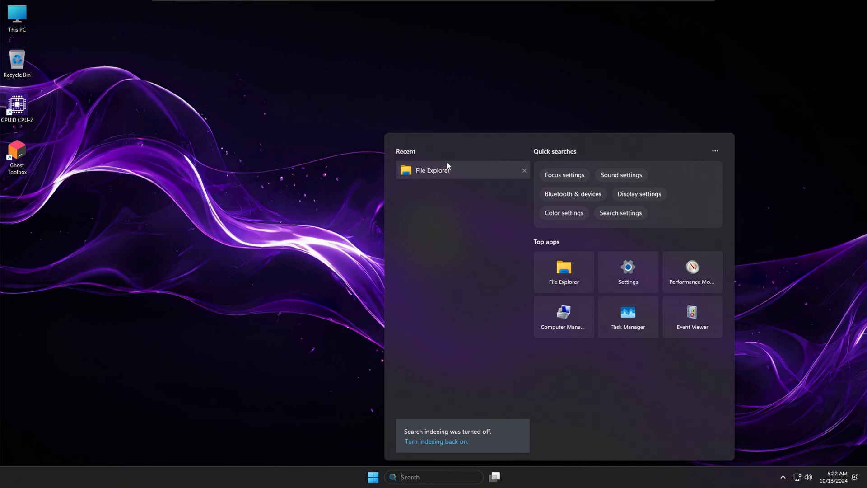
left_click(432, 170)
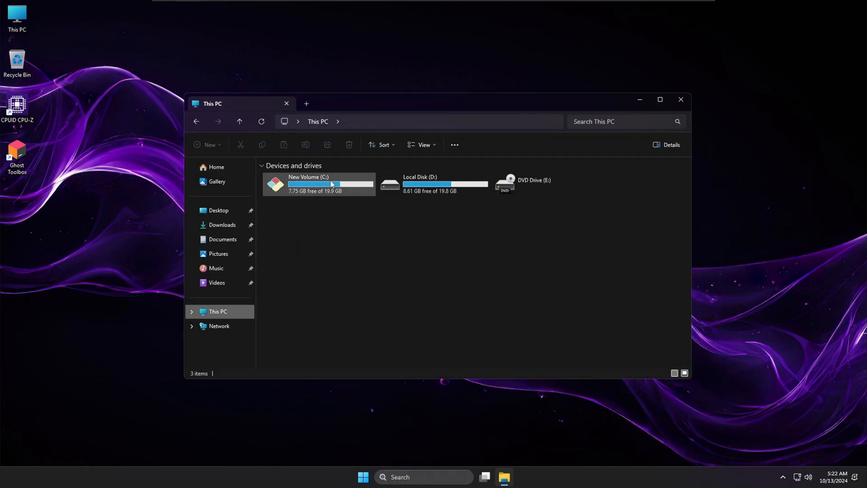
double_click(318, 184)
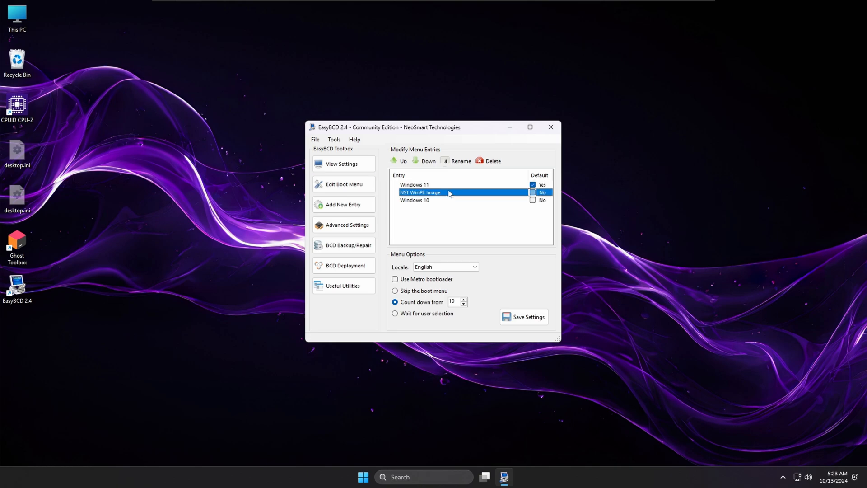
Delete the NST WinPE Image and Windows 10 boot entries, leaving Windows 11 in the boot menu
left_click(490, 160)
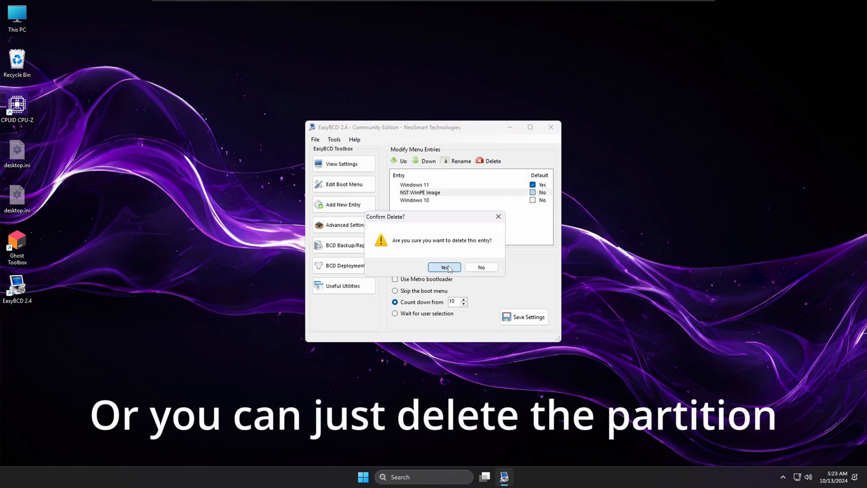
left_click(442, 267)
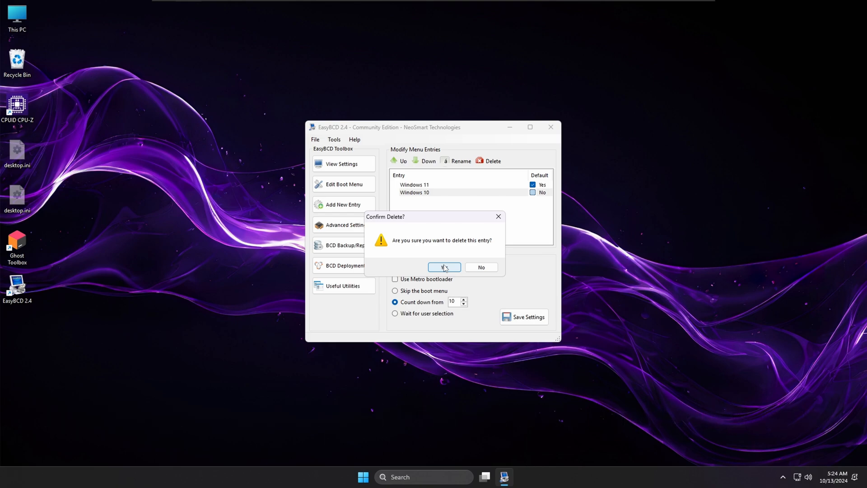
left_click(443, 267)
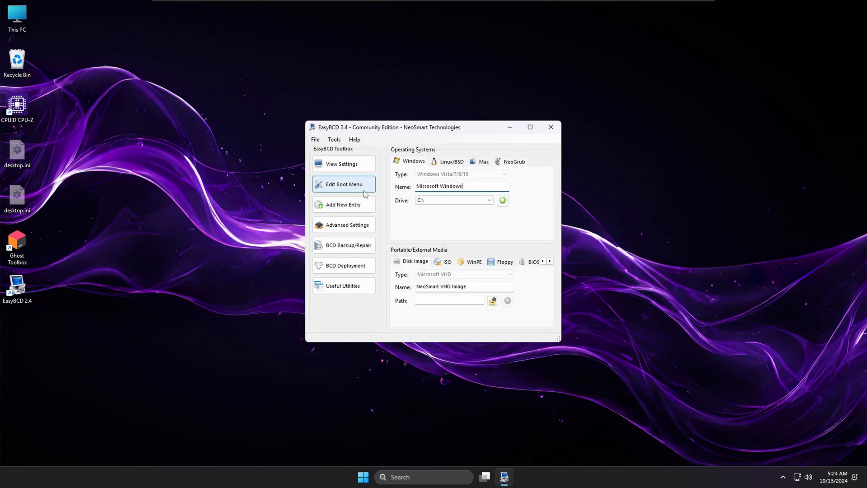
left_click(344, 183)
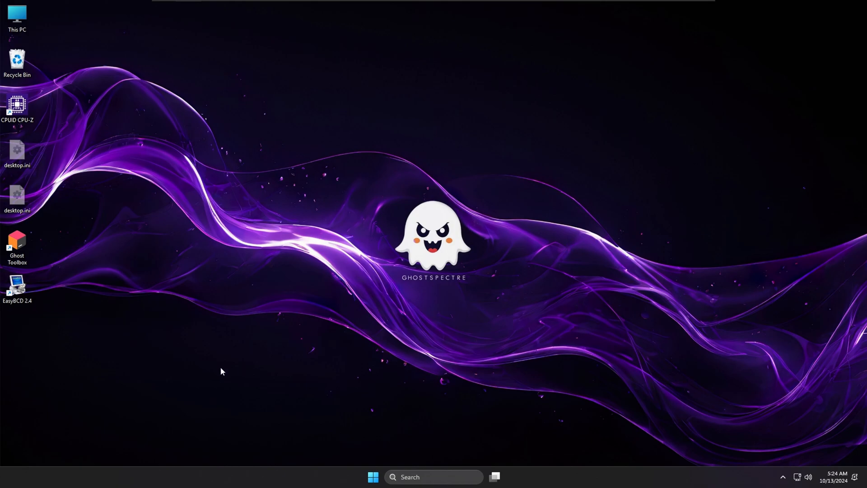
mouse_move(219, 371)
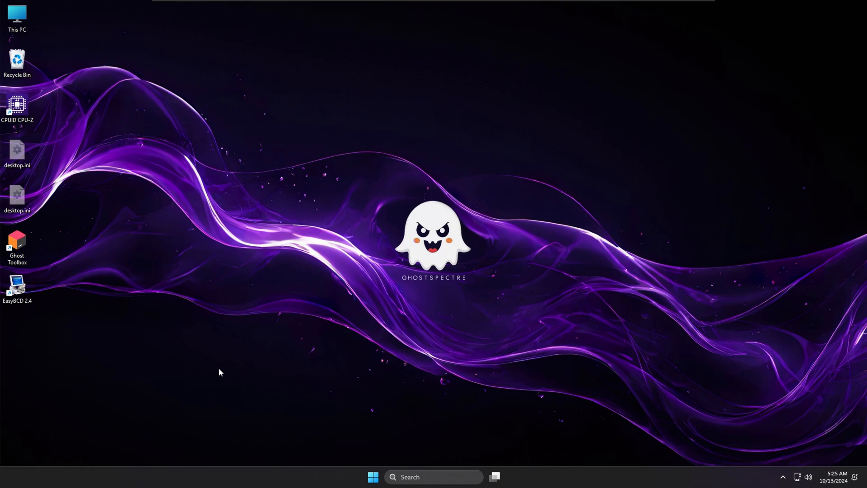
mouse_move(17, 288)
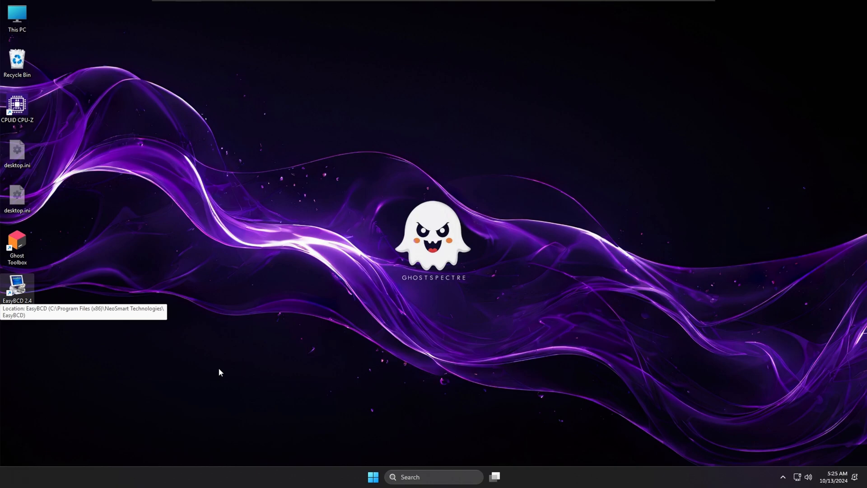